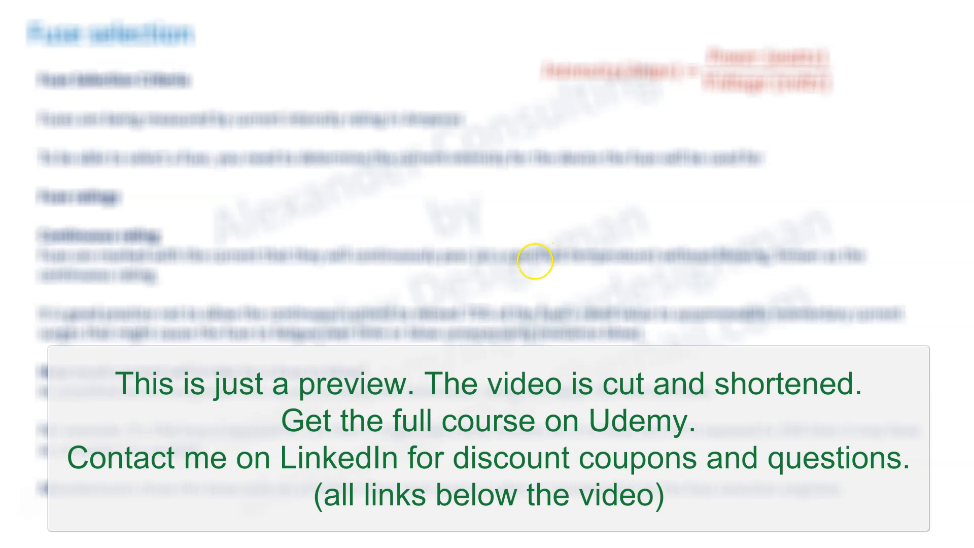
scroll("down", 3)
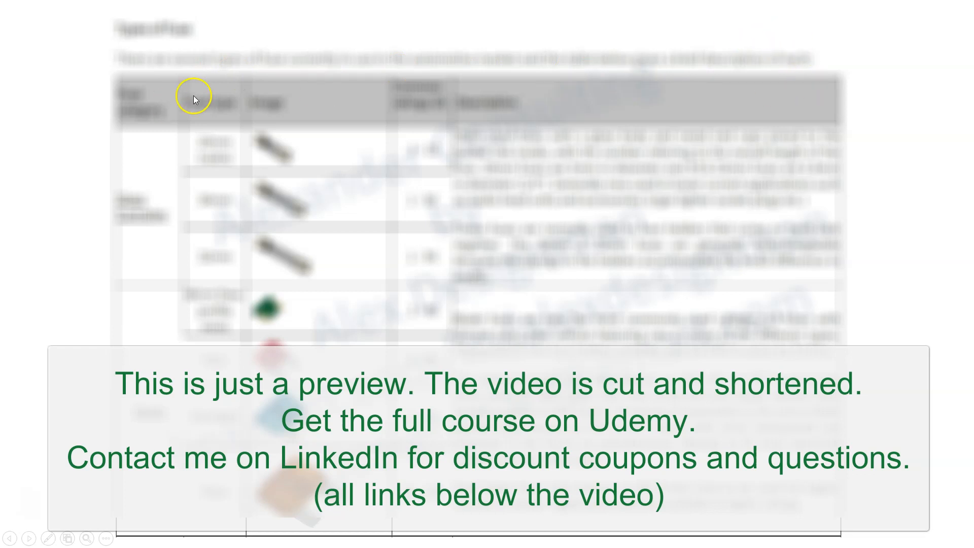
mouse_move(156, 225)
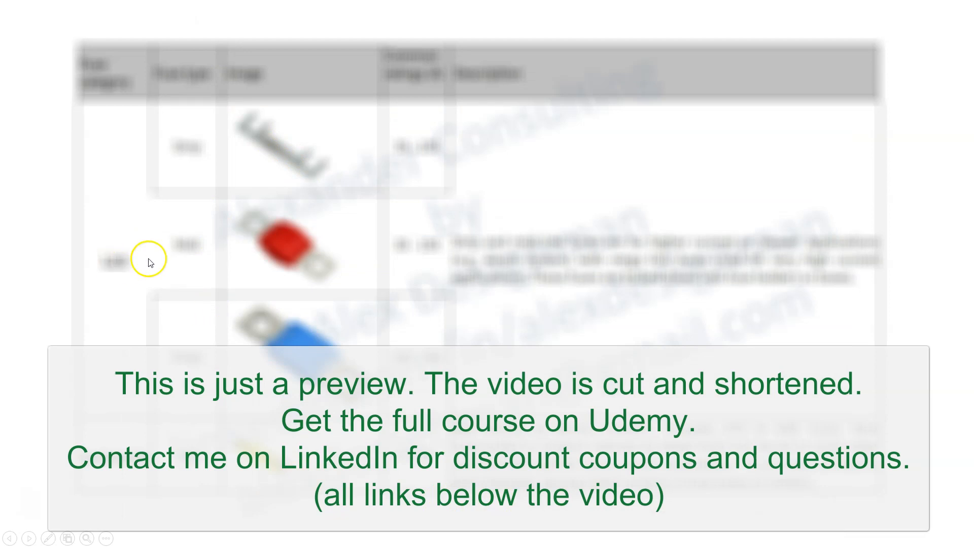
mouse_move(205, 372)
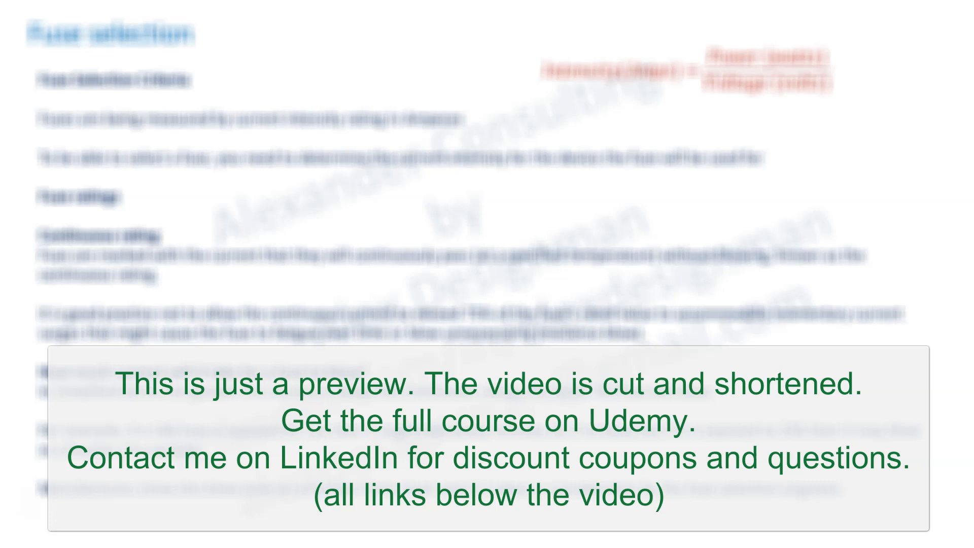
mouse_move(764, 239)
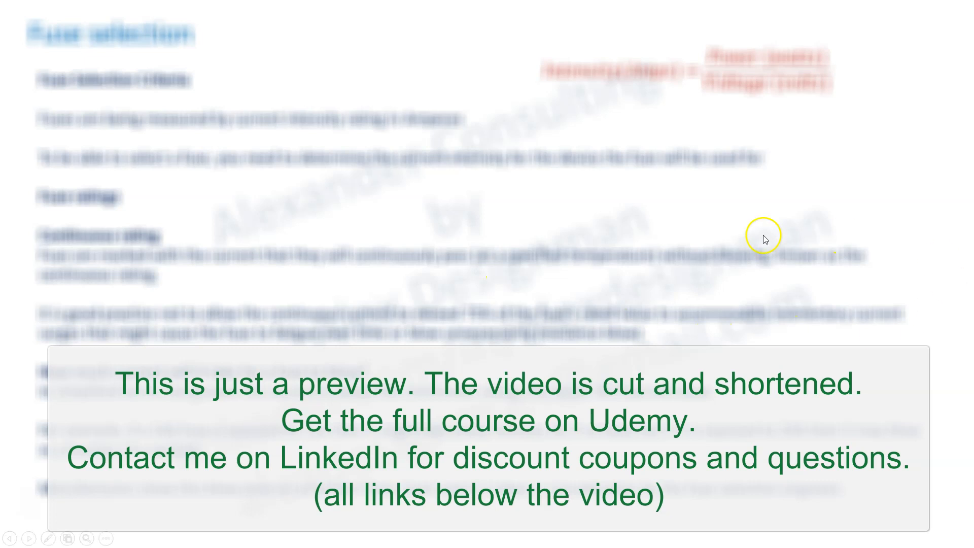